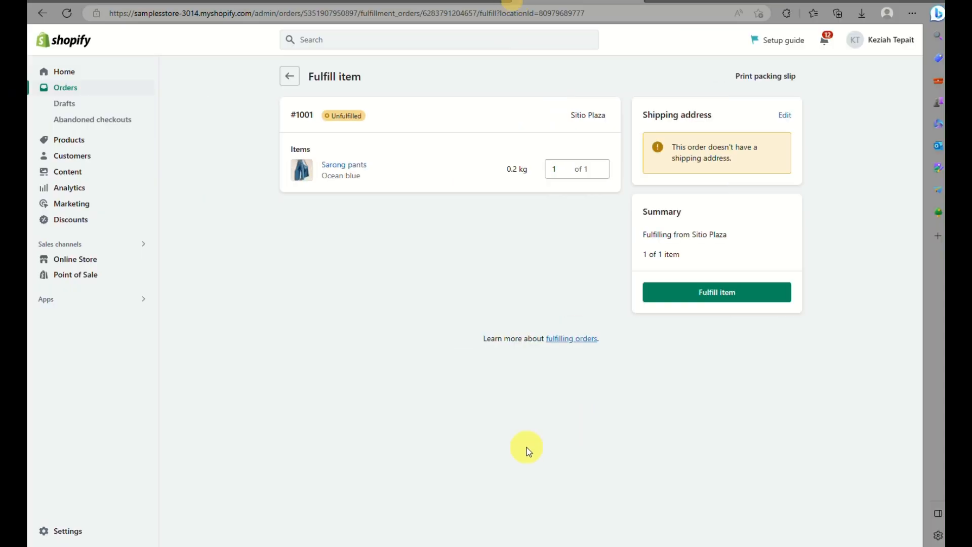
pyautogui.moveTo(136, 124)
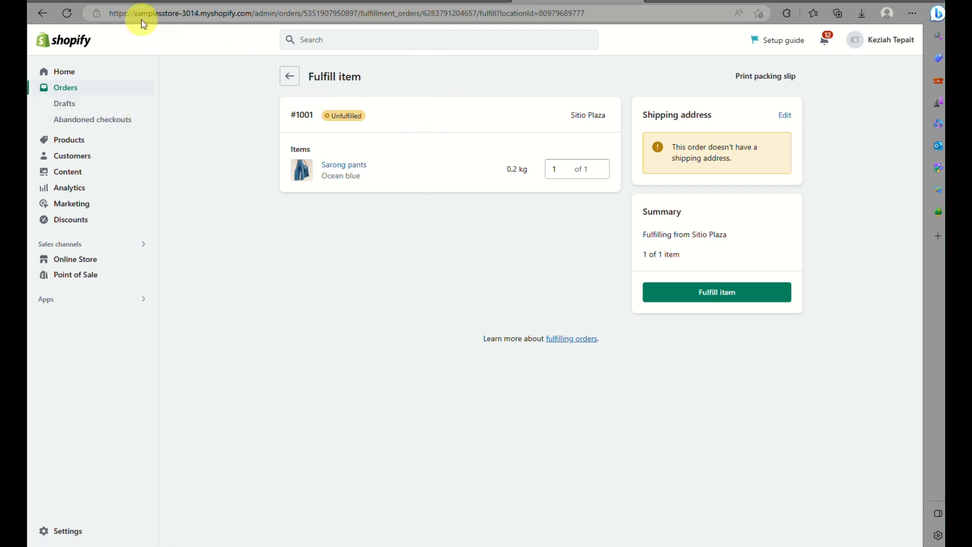
pyautogui.moveTo(625, 127)
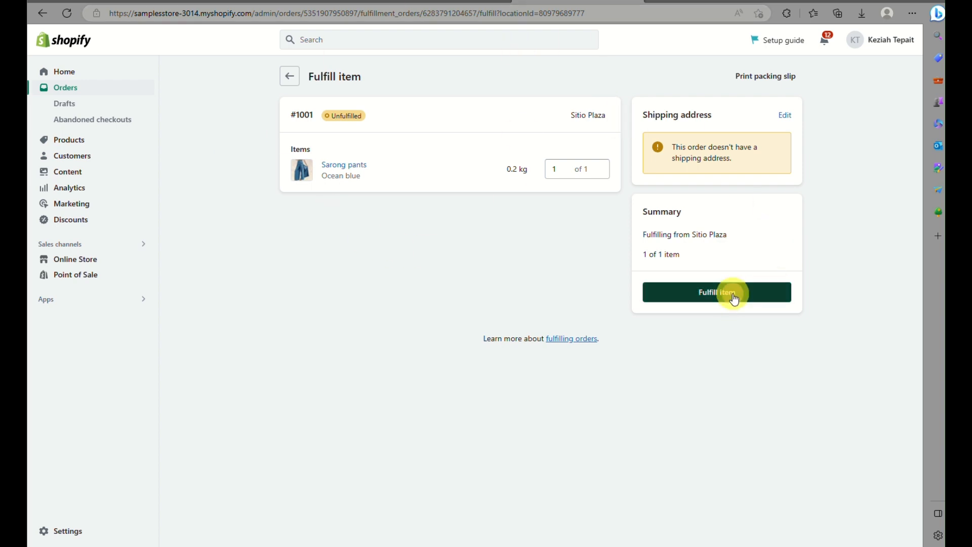
# Fulfill the Sarong pants item of order #1001 and begin adding shipment tracking
pyautogui.click(717, 291)
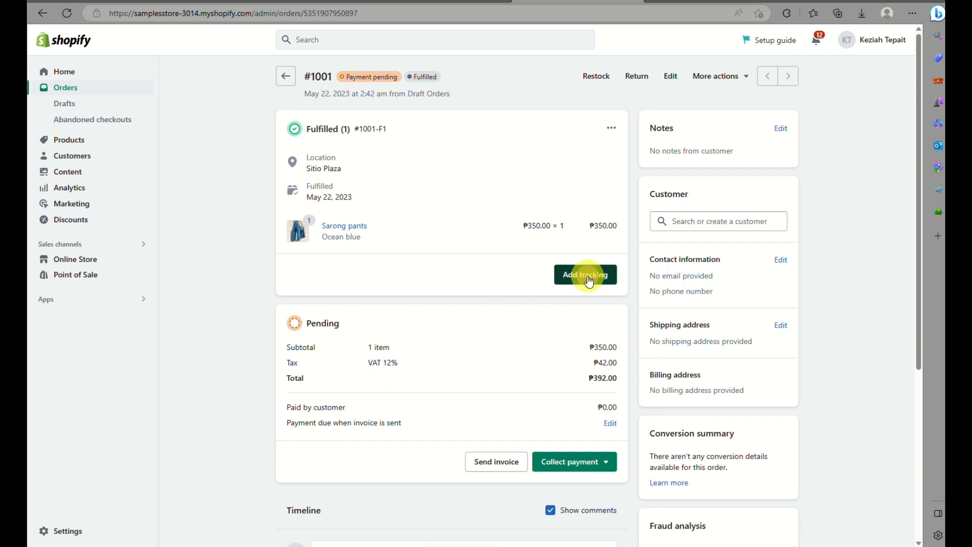
pyautogui.click(584, 275)
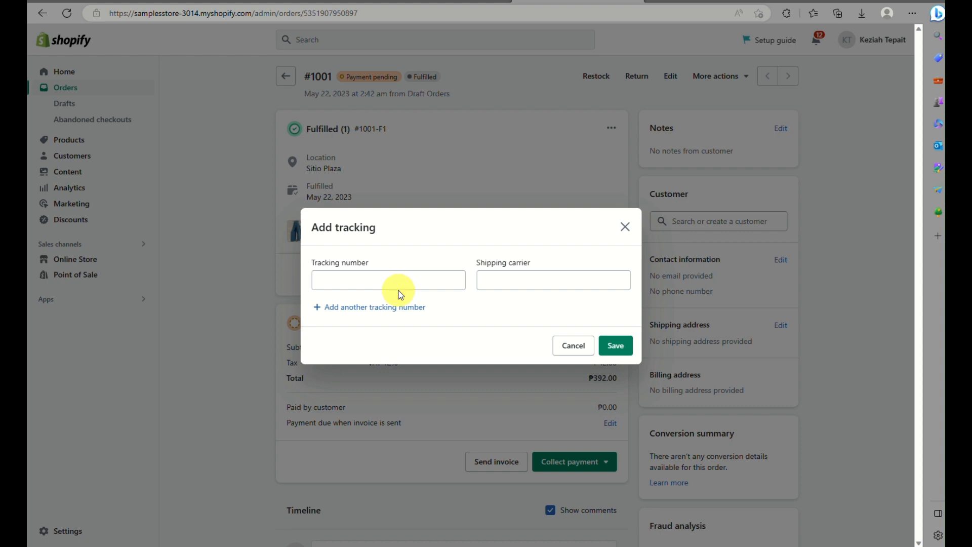
# Browse the Tracking number field and Shipping carrier list without choosing a carrier
pyautogui.click(388, 280)
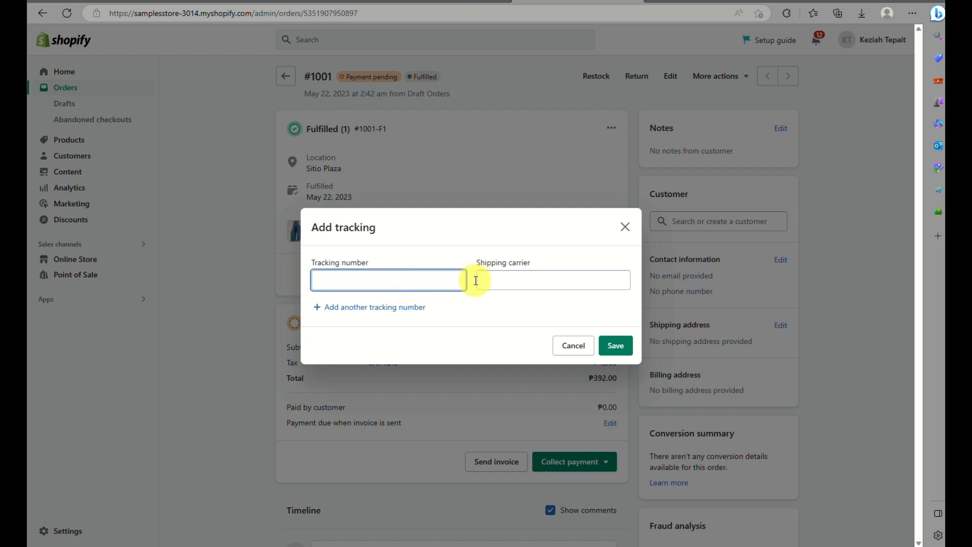
pyautogui.click(552, 279)
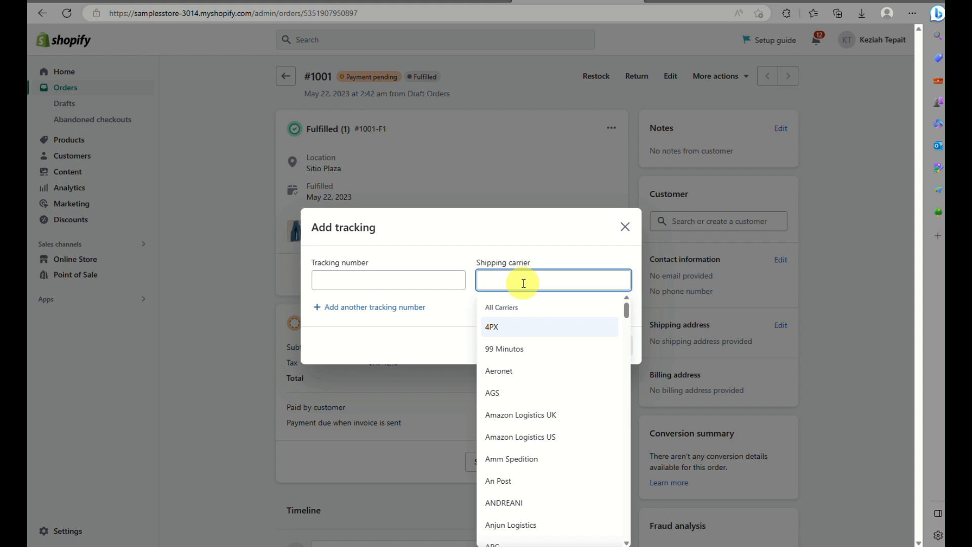
pyautogui.click(552, 280)
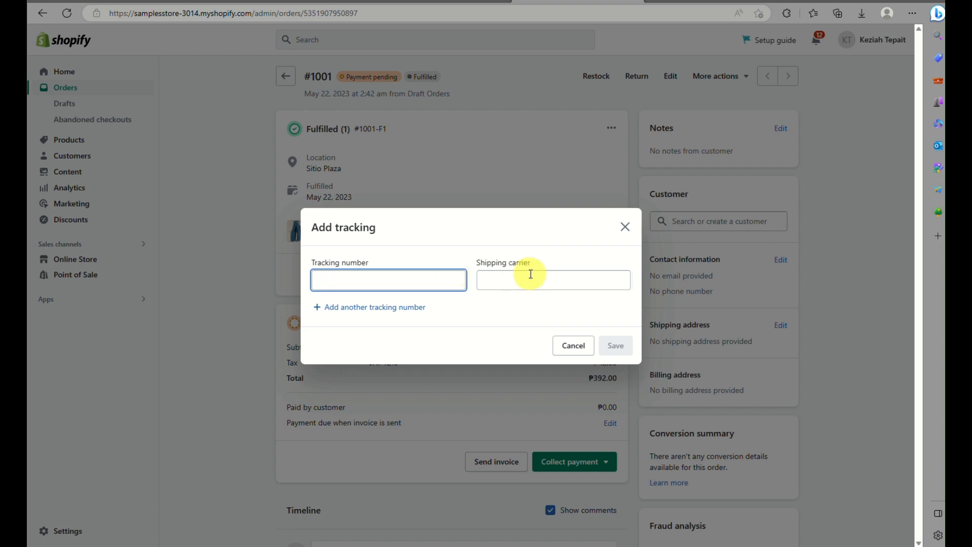
pyautogui.click(551, 279)
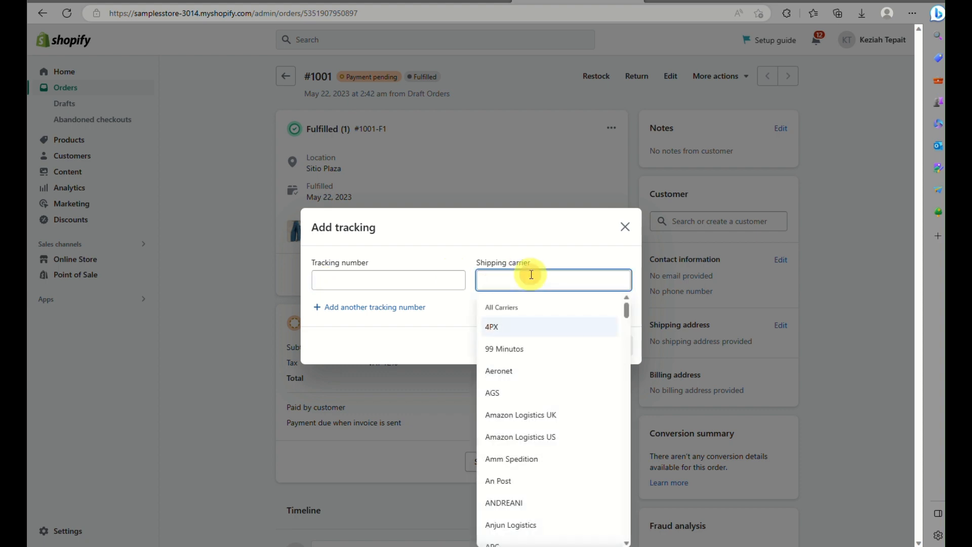
pyautogui.moveTo(416, 316)
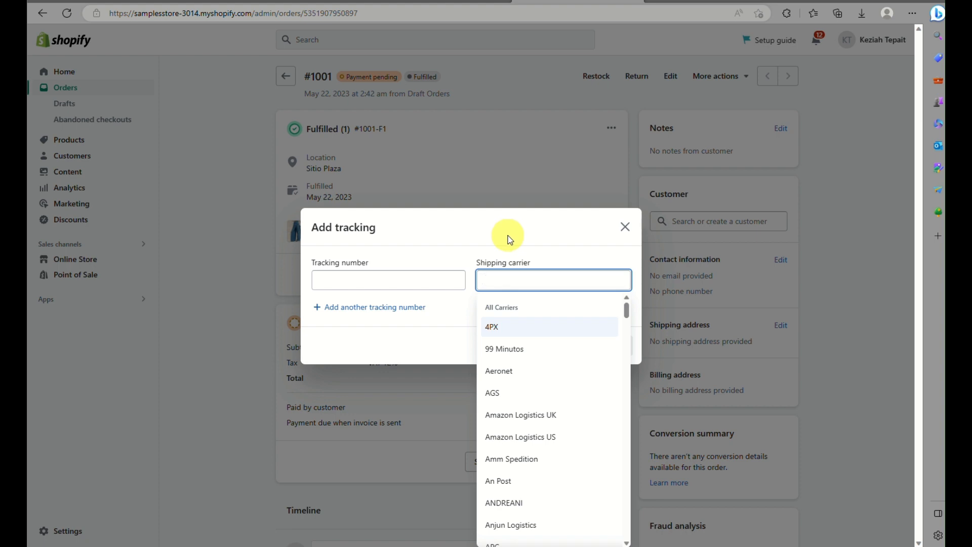
pyautogui.click(553, 279)
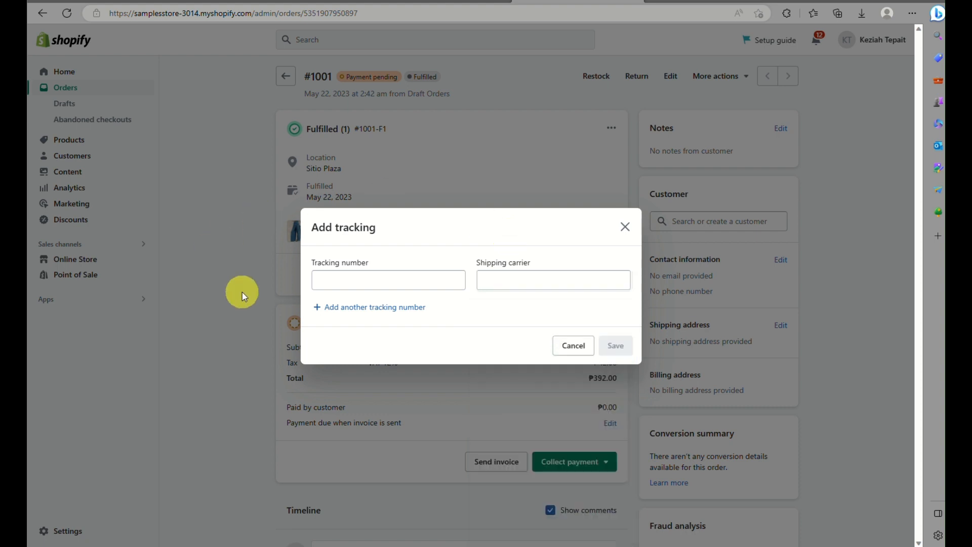
pyautogui.moveTo(466, 300)
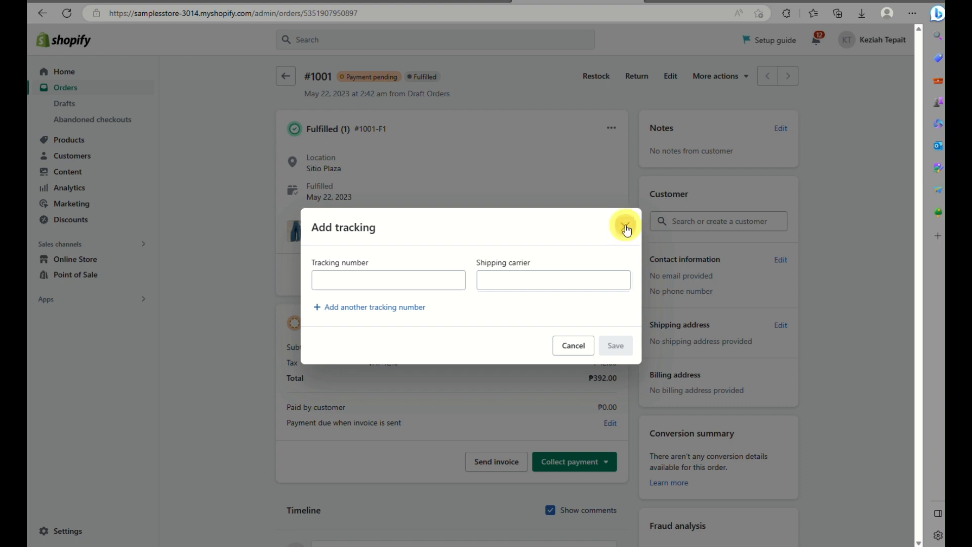
# Close the Add tracking dialog unsaved and reveal order #1001's Timeline showing 1 item fulfilled from Sitio Plaza
pyautogui.click(625, 227)
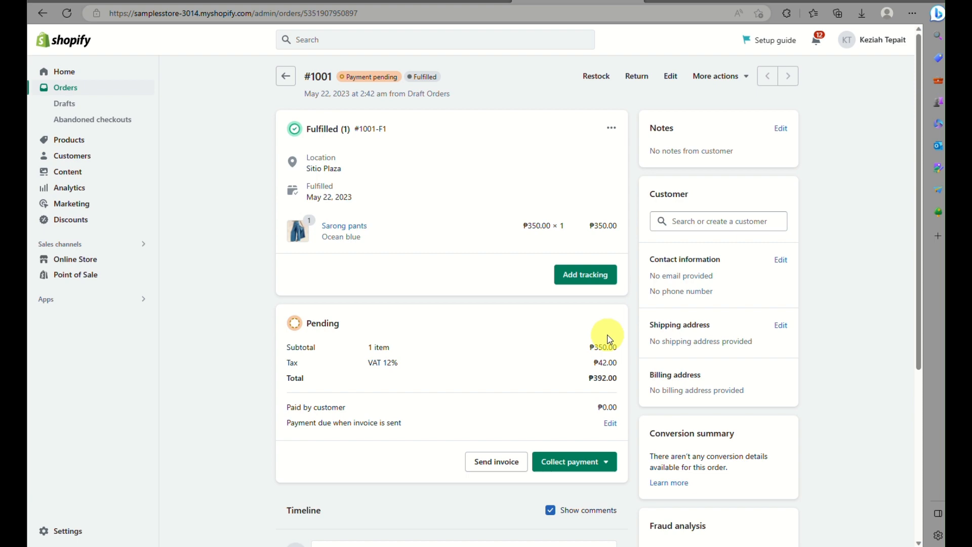
pyautogui.scroll(-3)
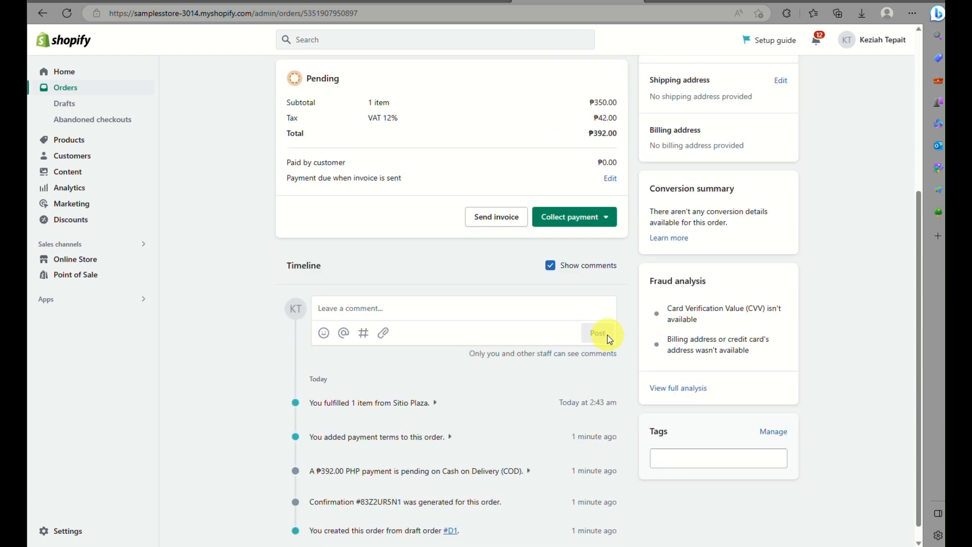
pyautogui.scroll(-3)
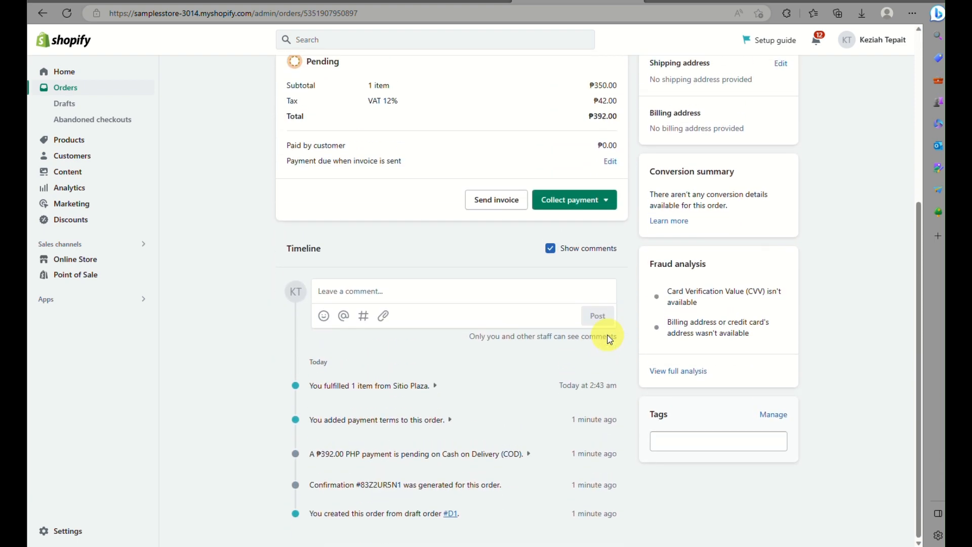